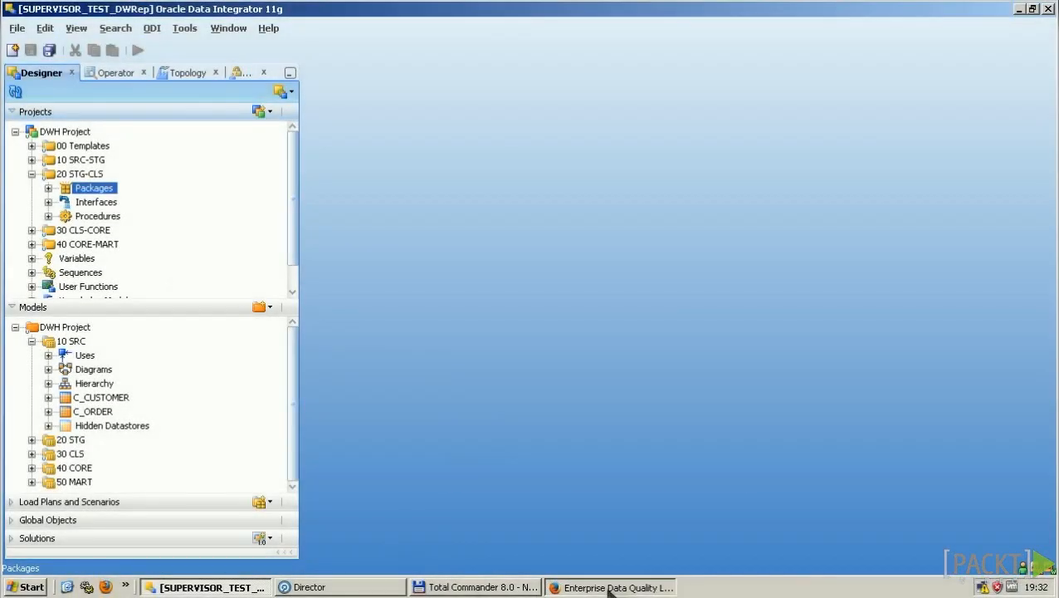
Step: Bring the Enterprise Data Quality Launchpad Firefox window to the front
{"action": "left_click", "coordinate": [611, 587]}
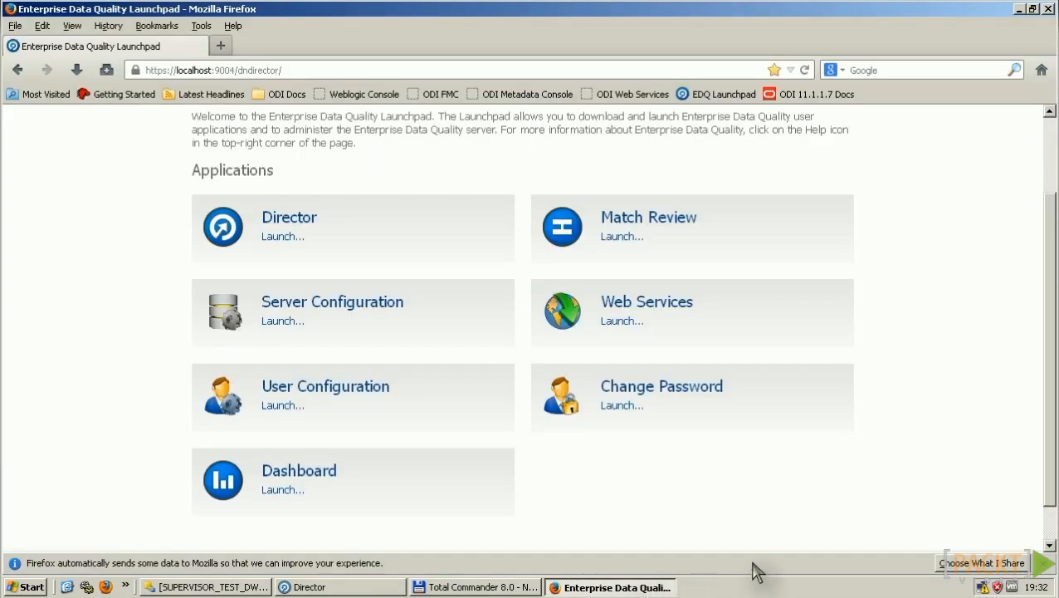
{"action": "mouse_move", "coordinate": [734, 571]}
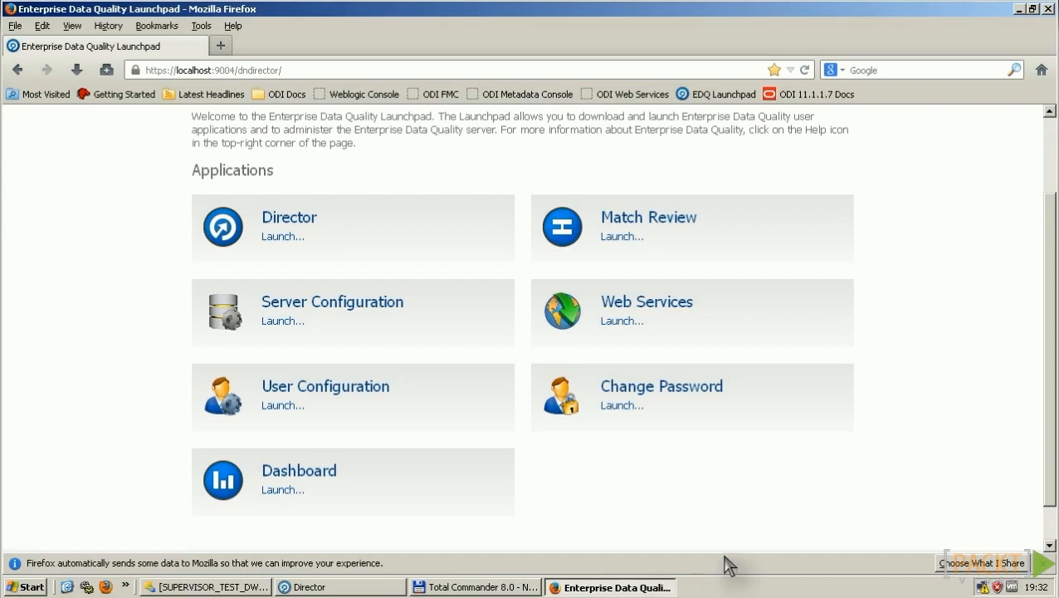
{"action": "mouse_move", "coordinate": [412, 324]}
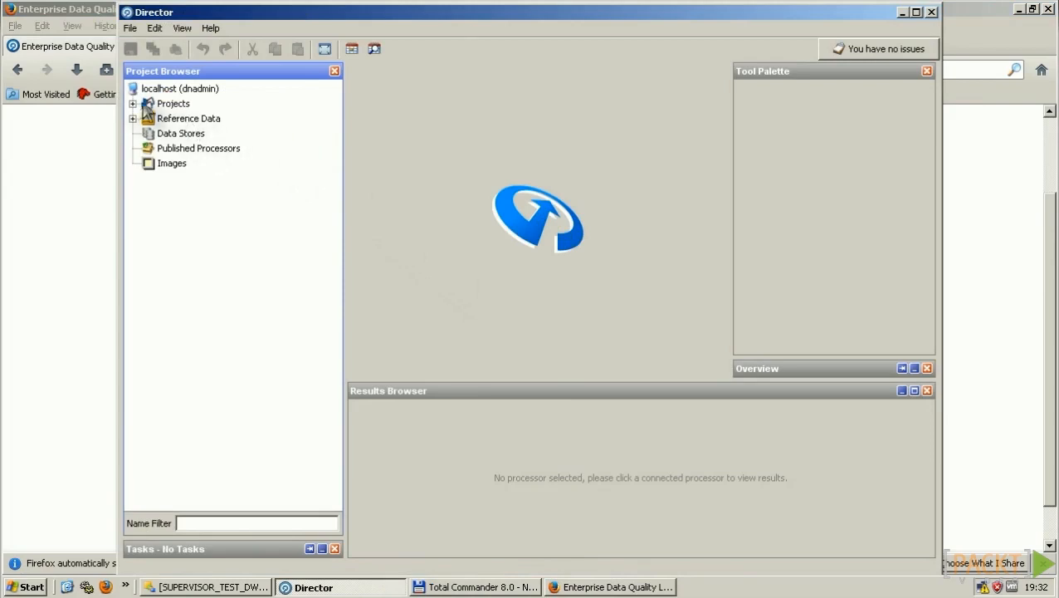
Step: Expand DWH_Data_Quality_Tasks down to Staged Data and show the 8 DWH_SRC.C_CUSTOMER records
{"action": "left_click", "coordinate": [133, 103]}
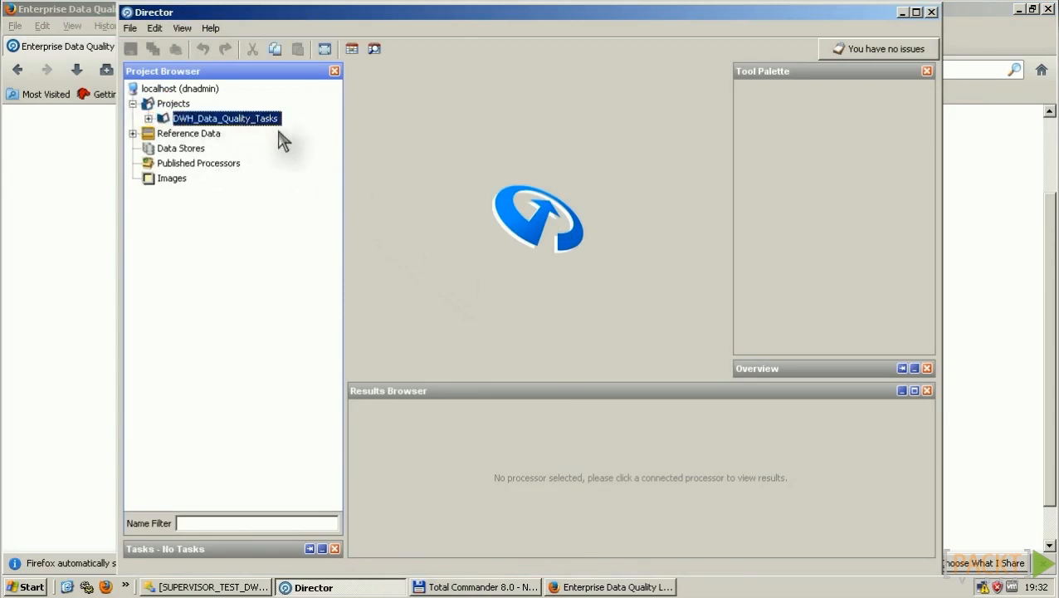
{"action": "mouse_move", "coordinate": [166, 136]}
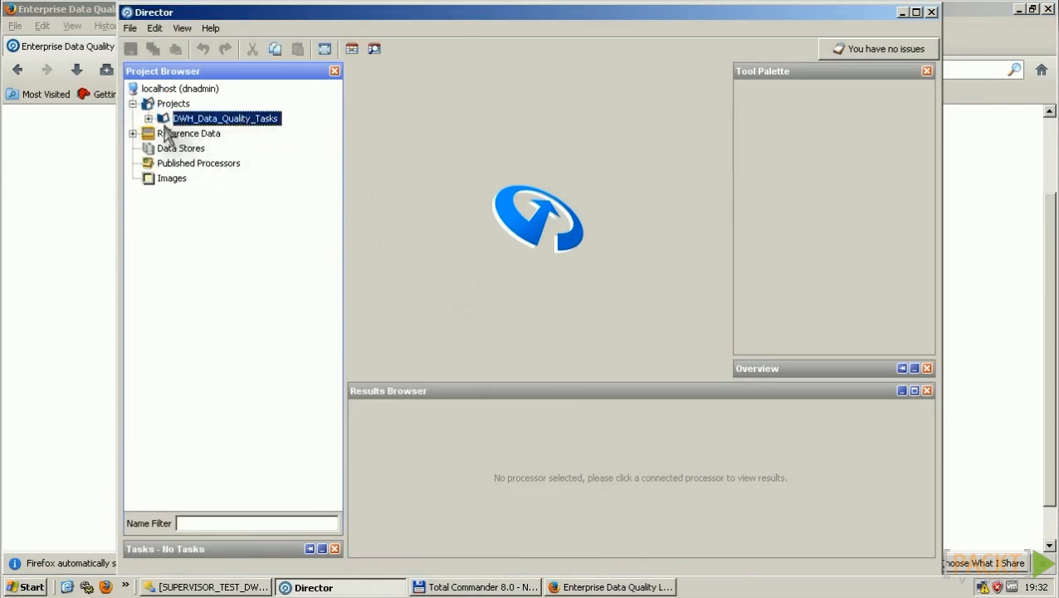
{"action": "left_click", "coordinate": [148, 118]}
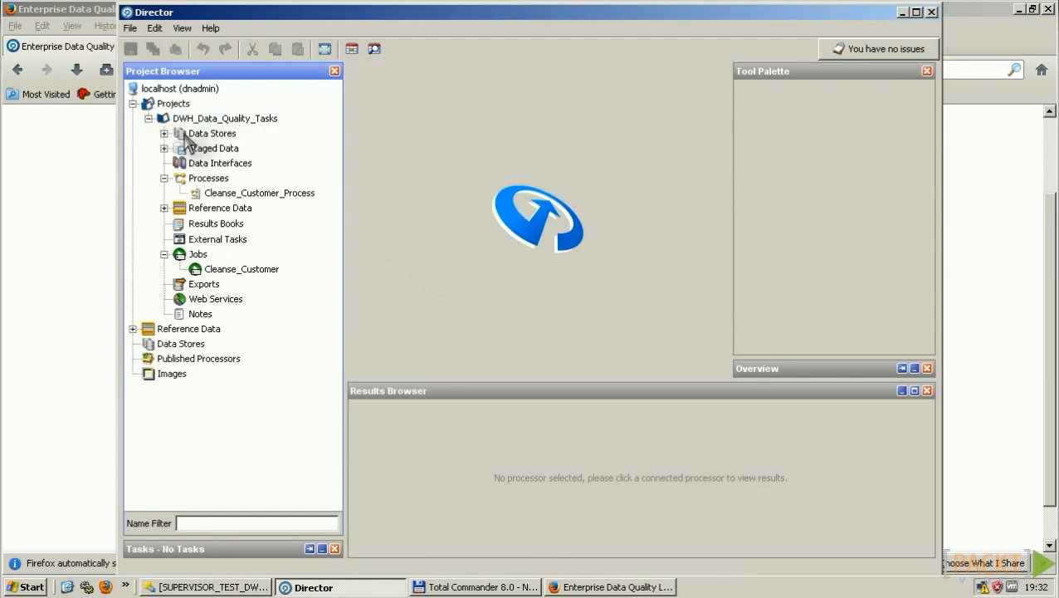
{"action": "left_click", "coordinate": [164, 133]}
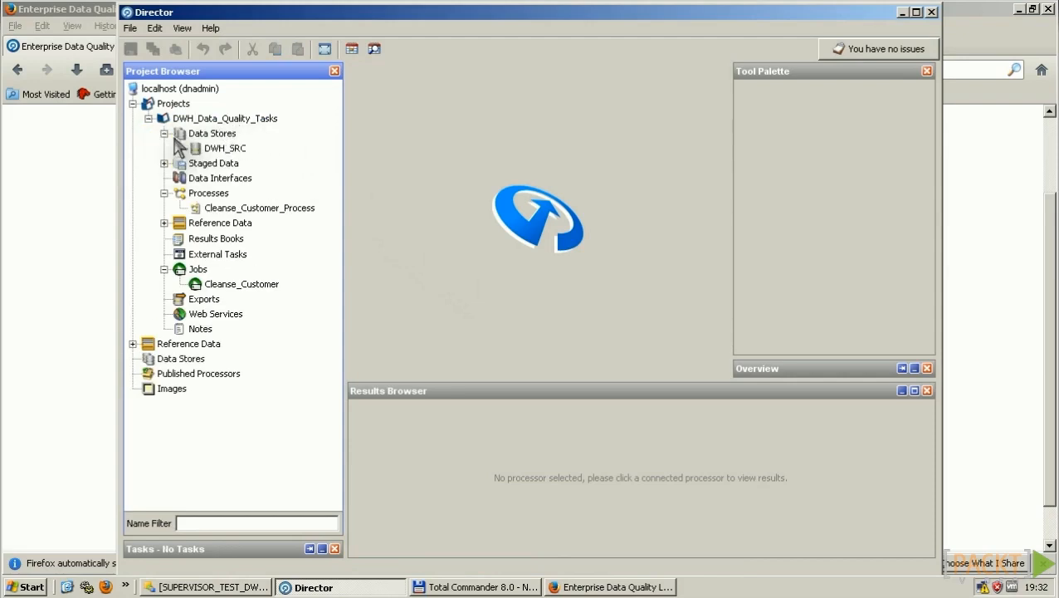
{"action": "mouse_move", "coordinate": [240, 159]}
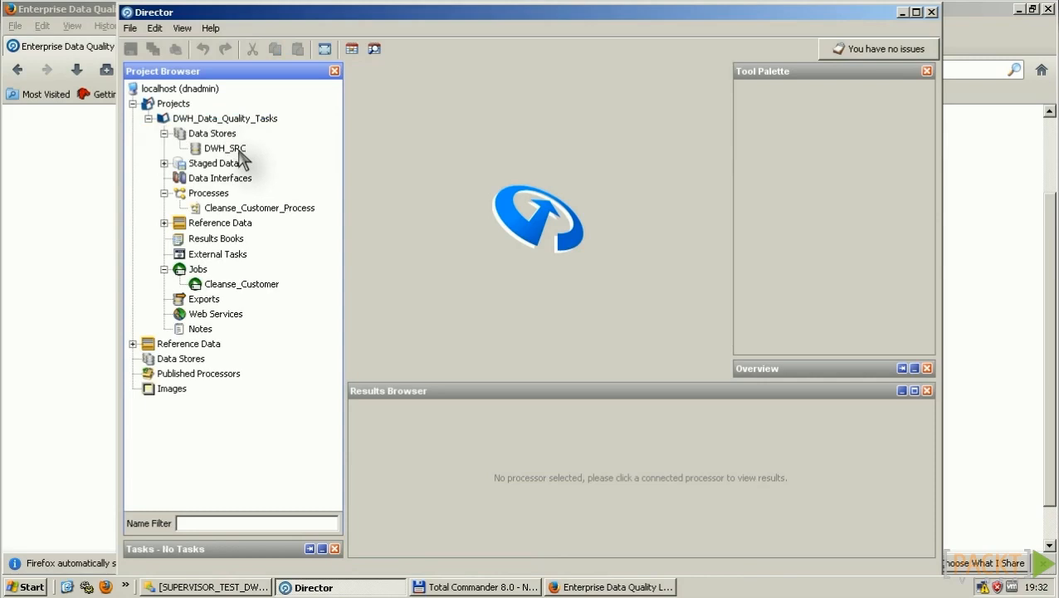
{"action": "left_click", "coordinate": [226, 147]}
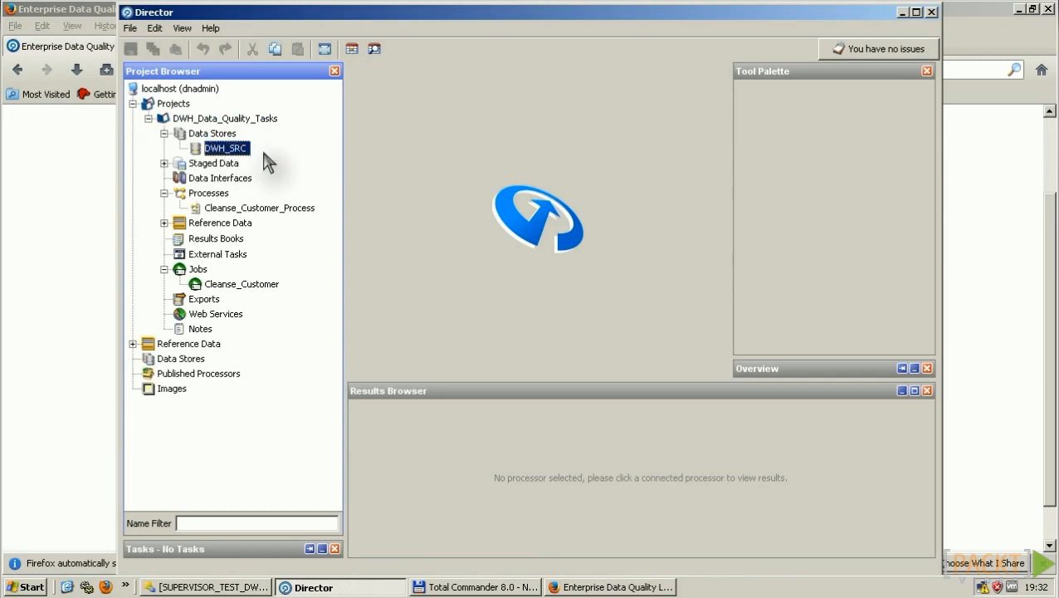
{"action": "mouse_move", "coordinate": [301, 176]}
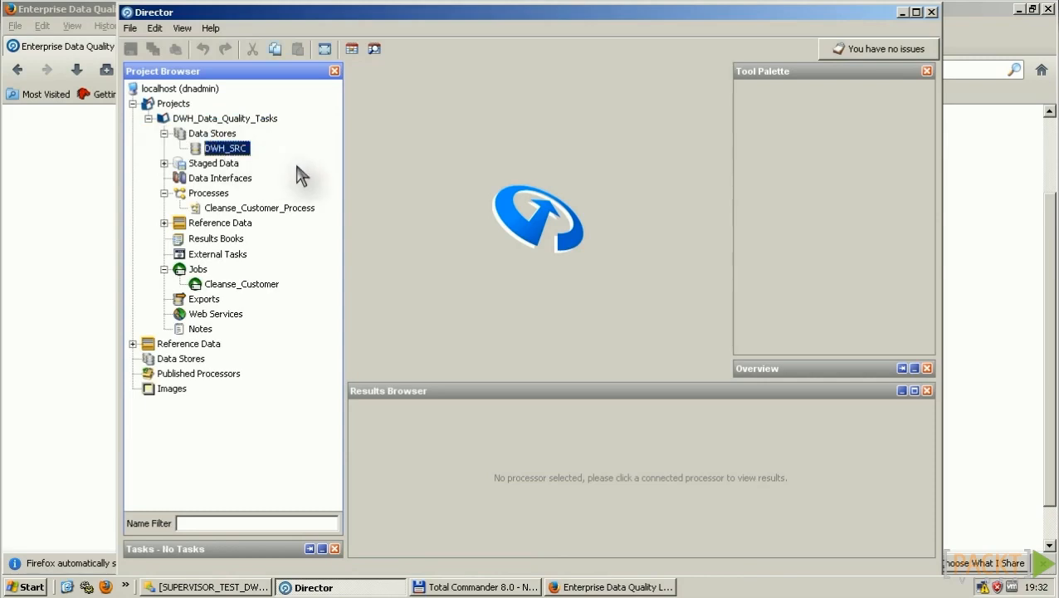
{"action": "left_click", "coordinate": [170, 162]}
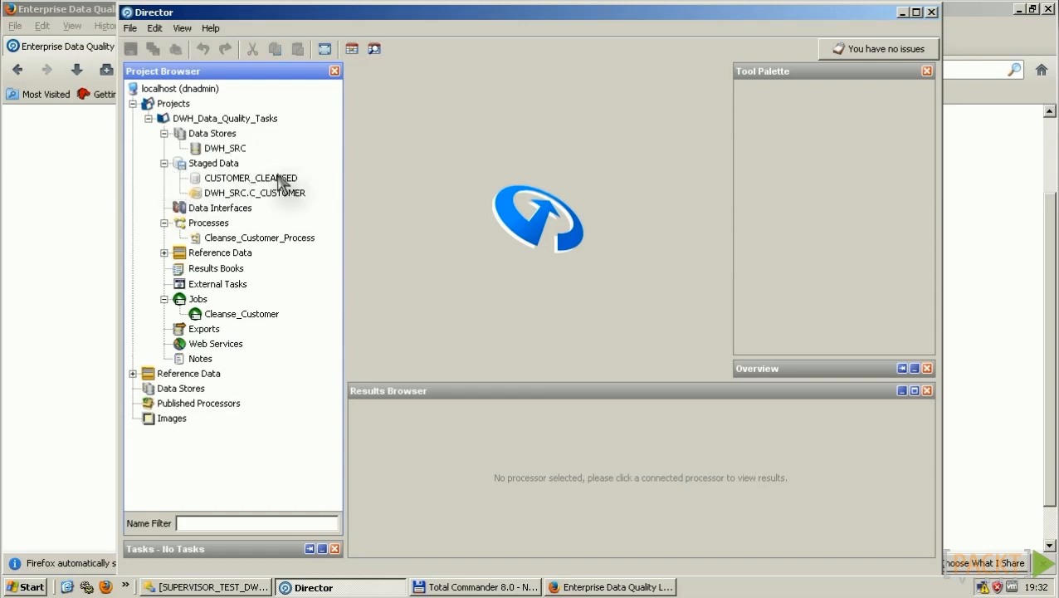
{"action": "mouse_move", "coordinate": [318, 186]}
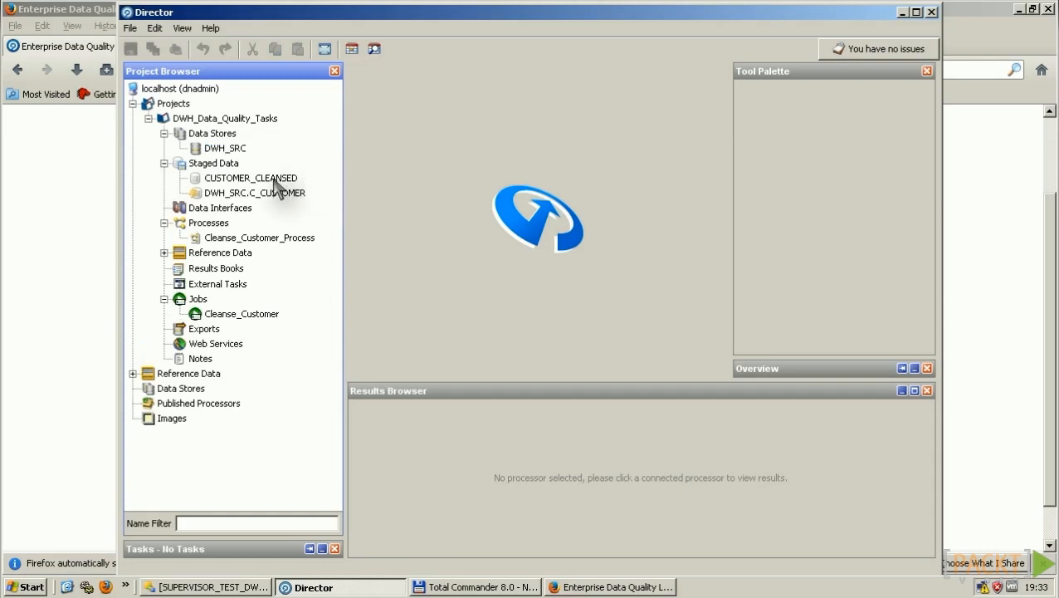
{"action": "left_click", "coordinate": [256, 193]}
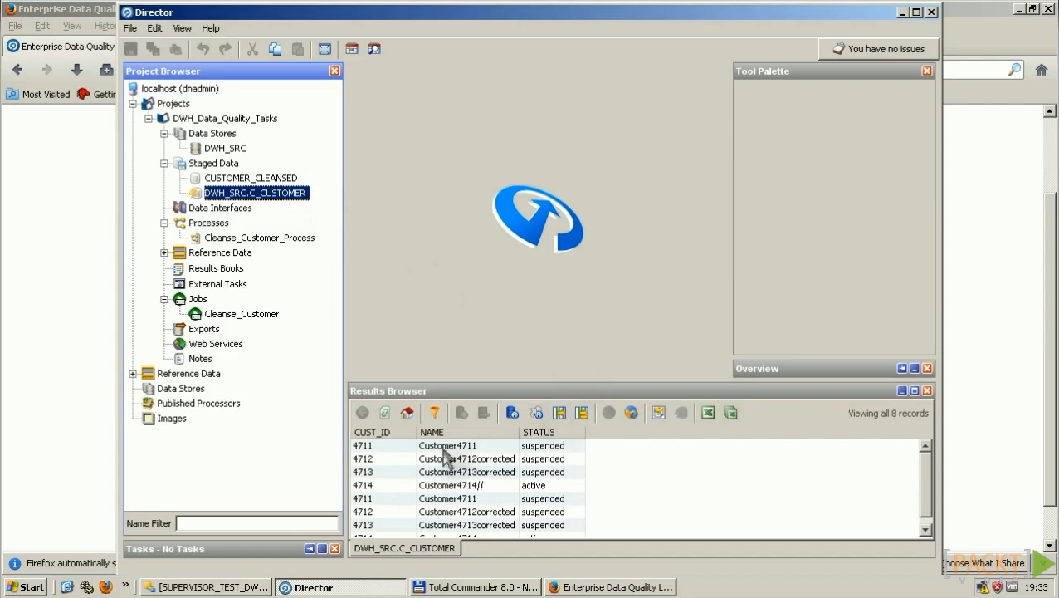
{"action": "left_click", "coordinate": [465, 485]}
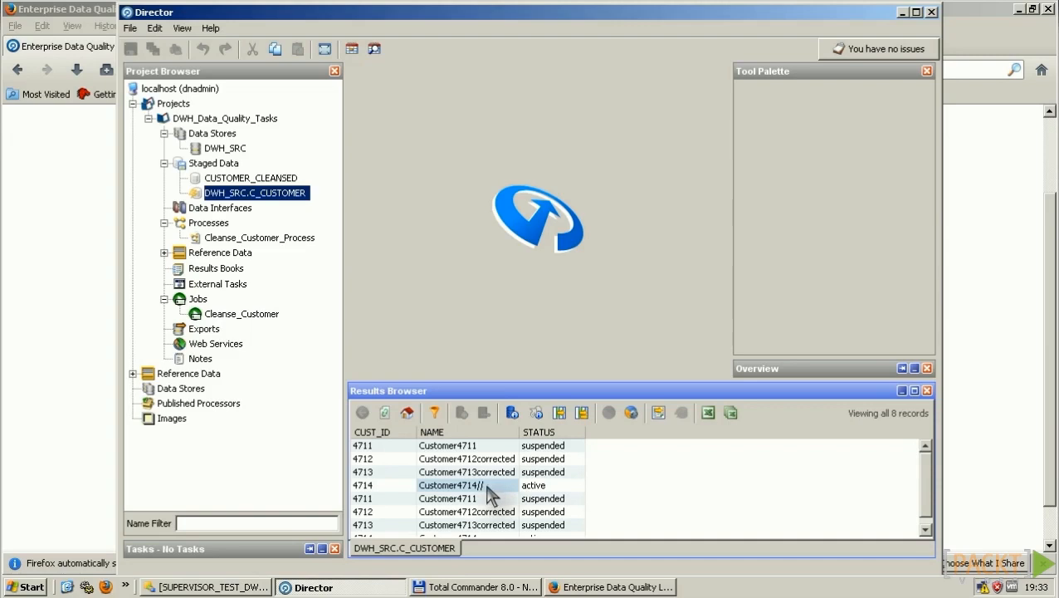
{"action": "mouse_move", "coordinate": [517, 492]}
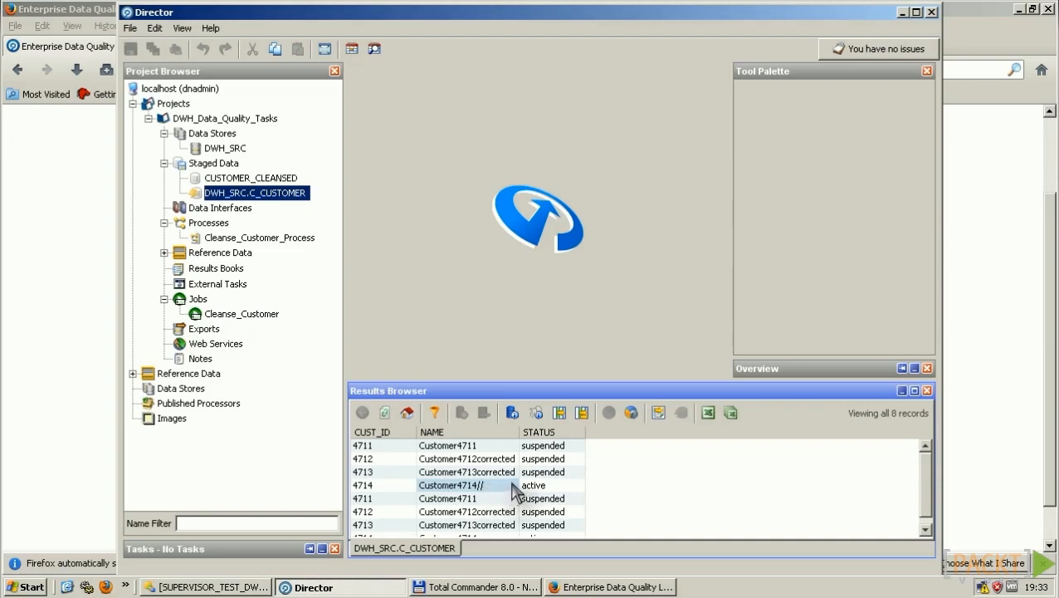
{"action": "mouse_move", "coordinate": [495, 340]}
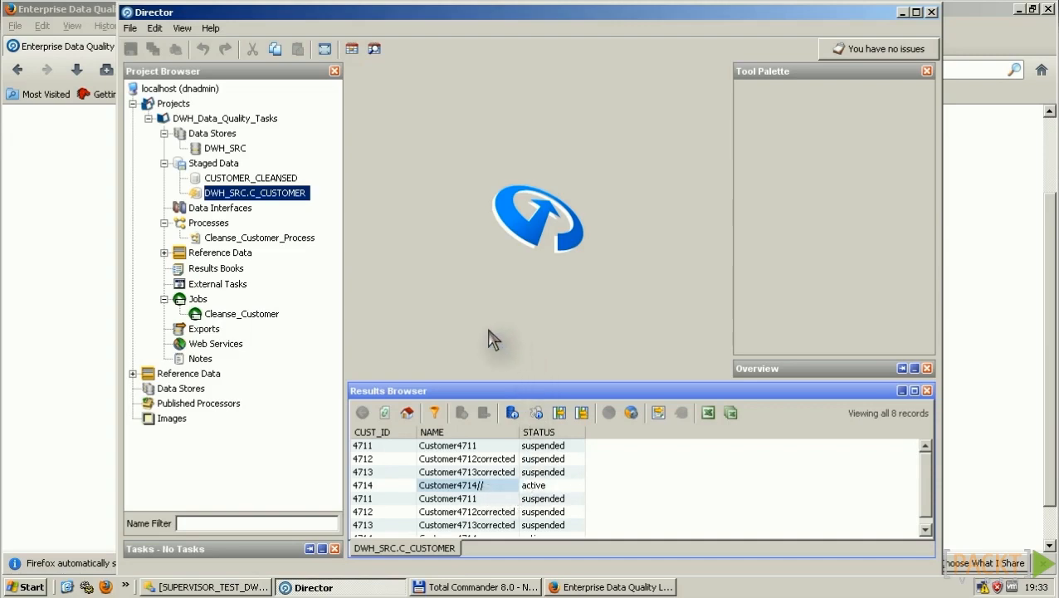
Step: Load the Cleanse_Customer_Process diagram and review its Patterns Profiler and Invalid Character Check results
{"action": "double_click", "coordinate": [259, 238]}
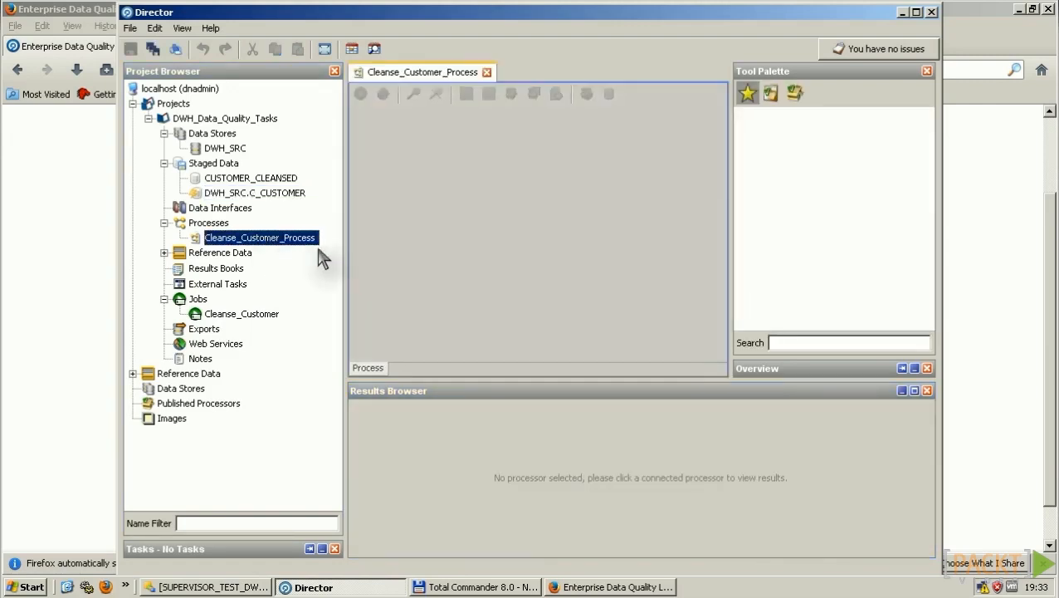
{"action": "double_click", "coordinate": [259, 237]}
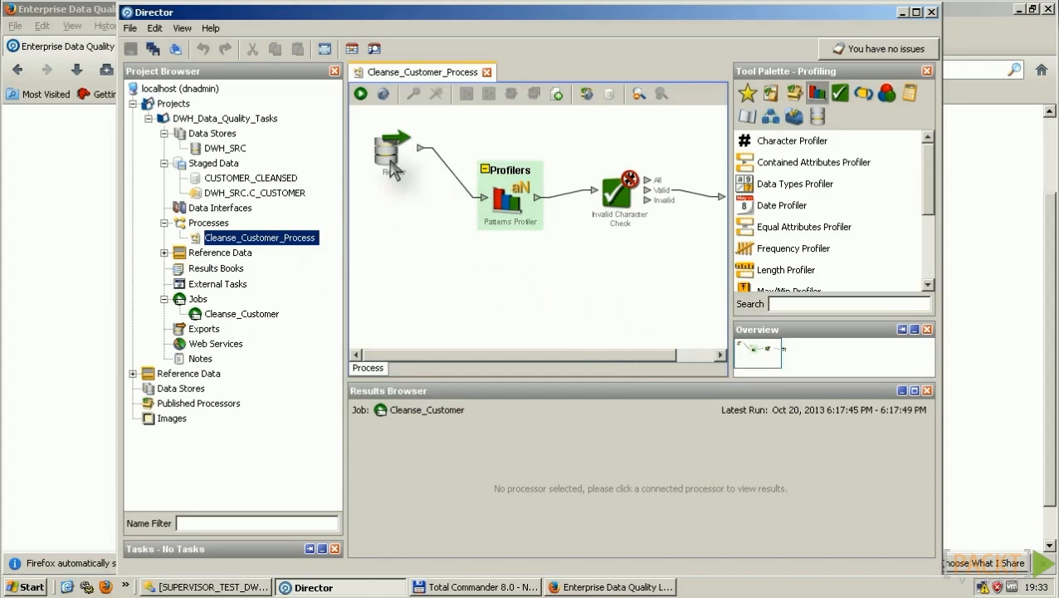
{"action": "left_click", "coordinate": [256, 193]}
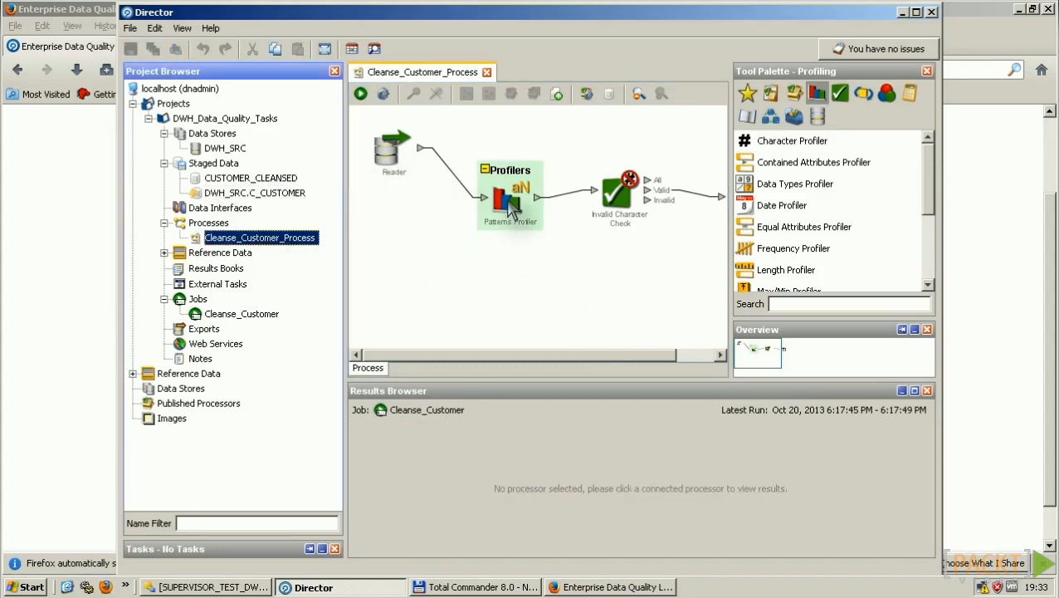
{"action": "left_click", "coordinate": [512, 199]}
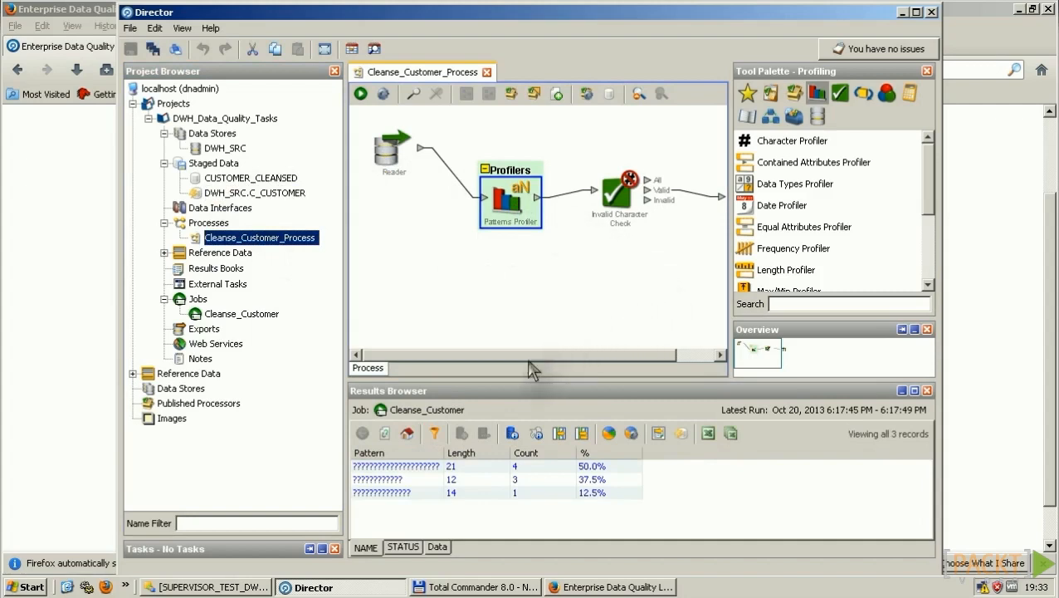
{"action": "mouse_move", "coordinate": [627, 400]}
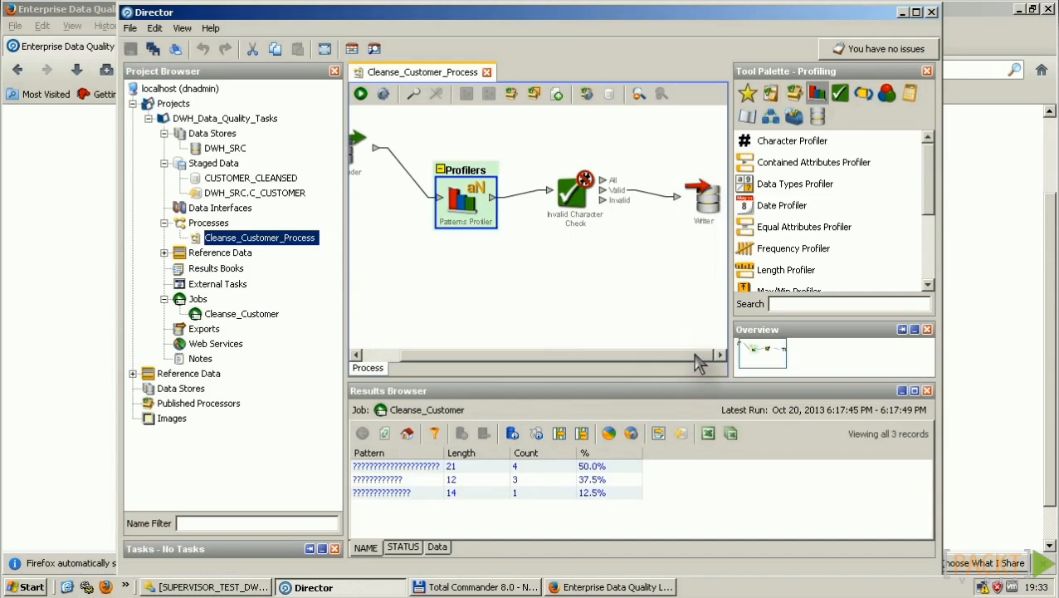
{"action": "mouse_move", "coordinate": [565, 174]}
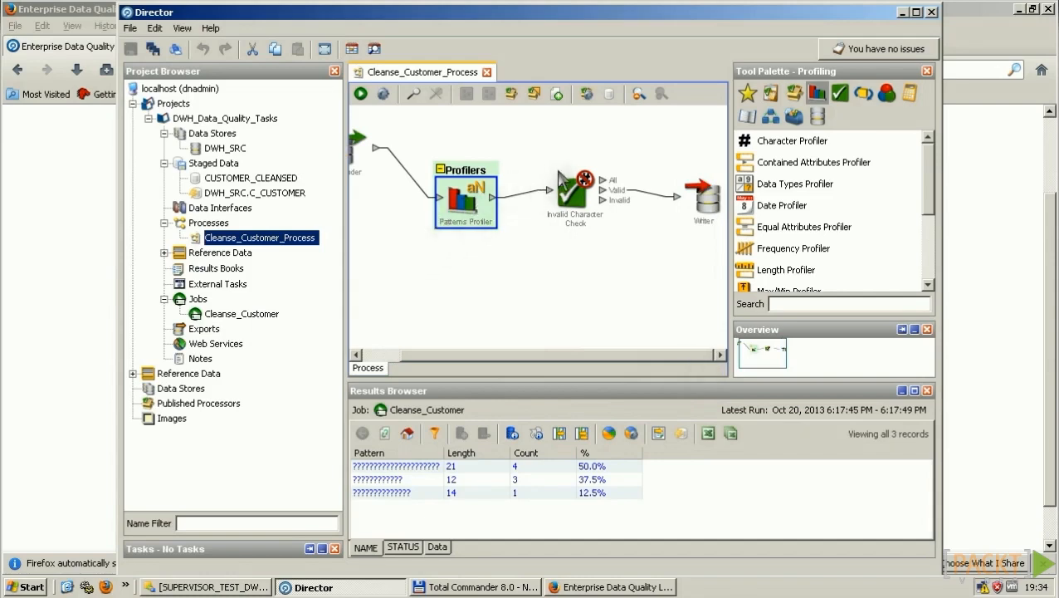
{"action": "mouse_move", "coordinate": [568, 182]}
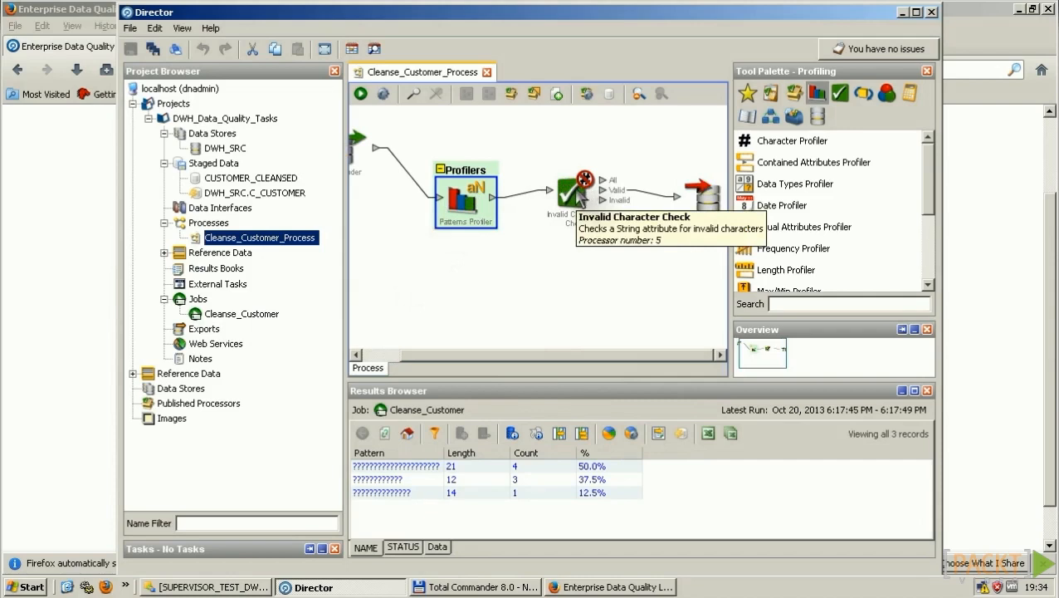
{"action": "left_click", "coordinate": [573, 196]}
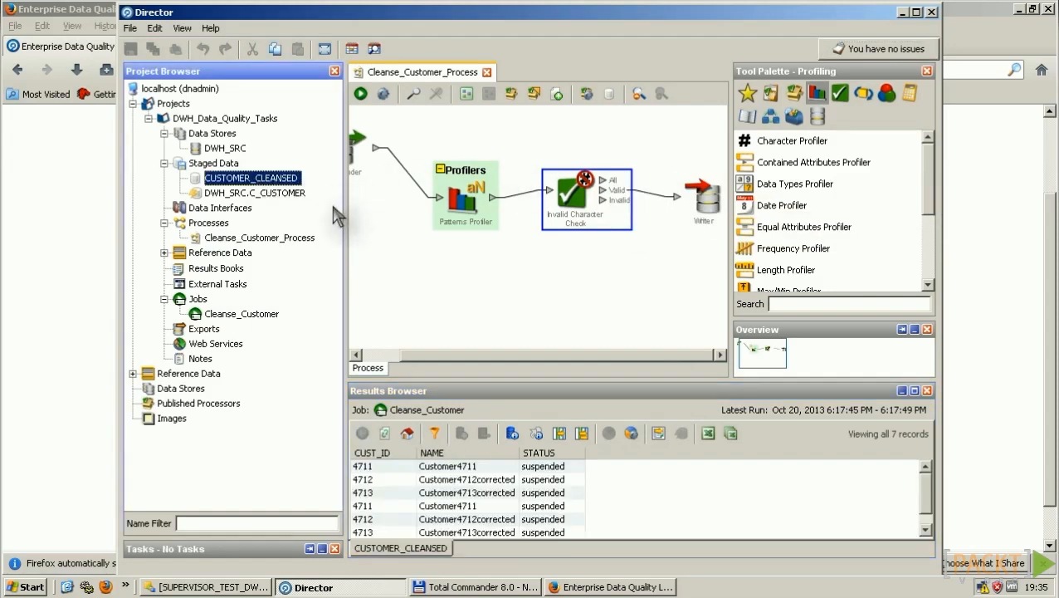
{"action": "mouse_move", "coordinate": [910, 485]}
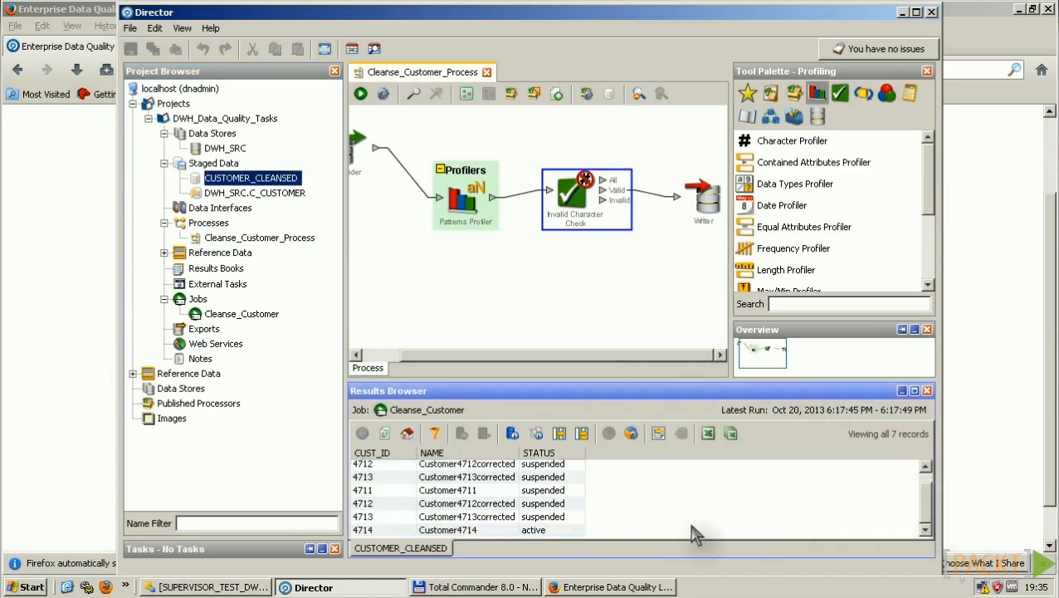
{"action": "mouse_move", "coordinate": [384, 534]}
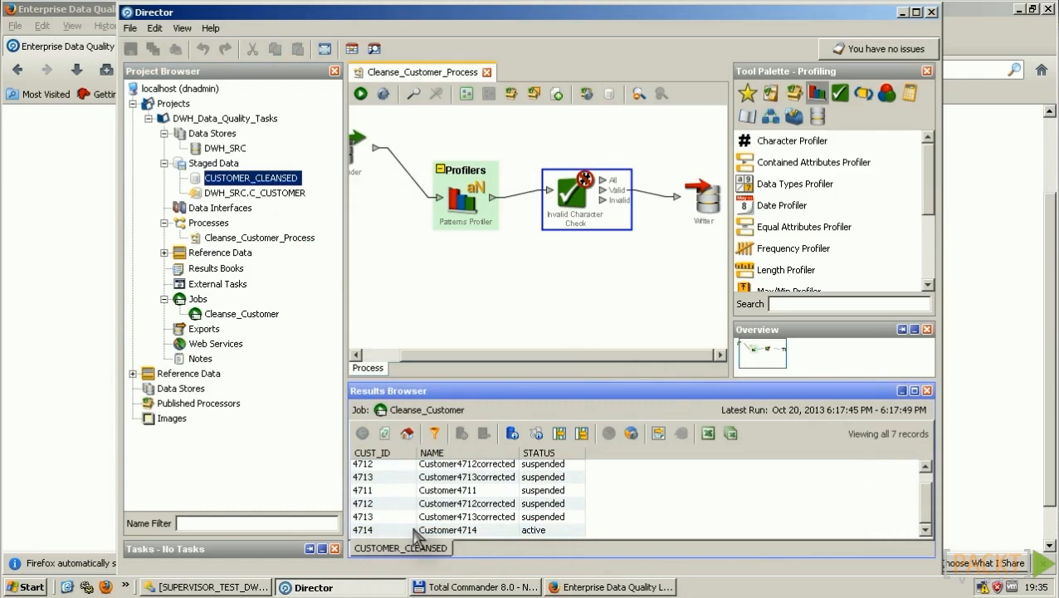
{"action": "mouse_move", "coordinate": [554, 358]}
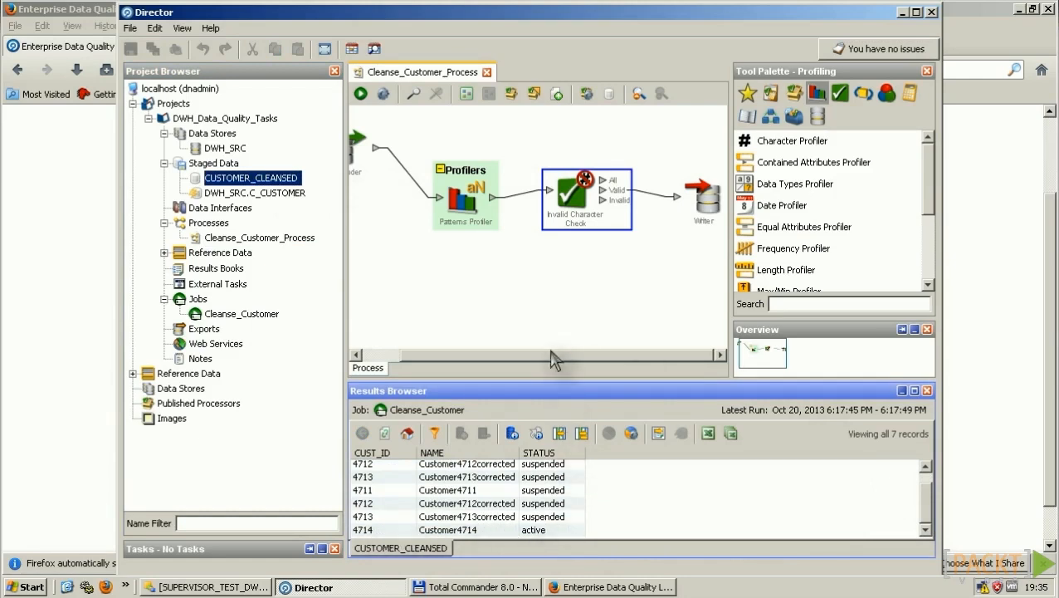
Step: Switch from the cleansed customer records over to Oracle Data Integrator
{"action": "left_click", "coordinate": [204, 587]}
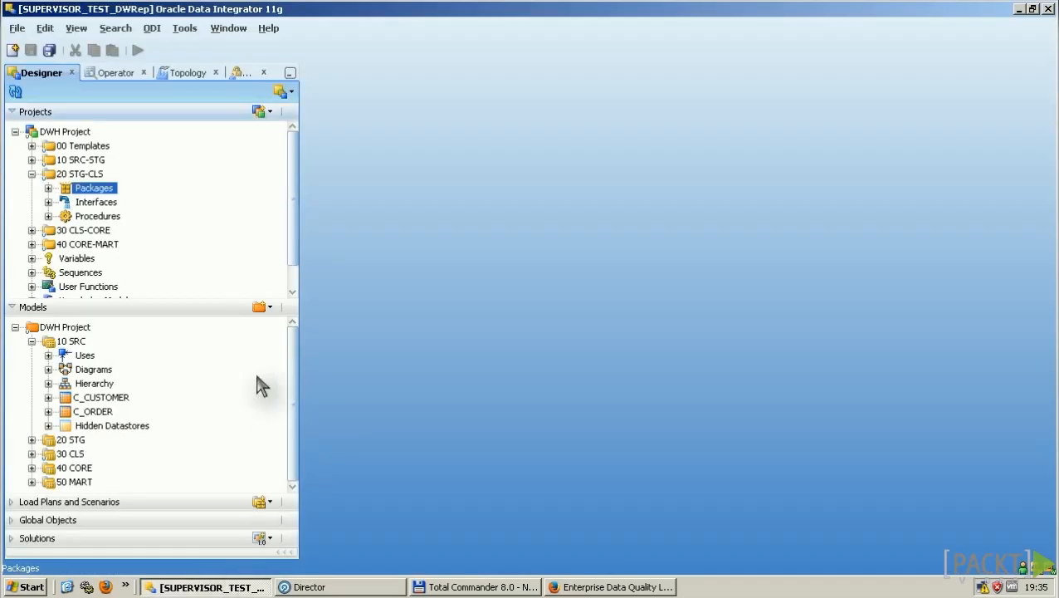
Step: Show the Cleanse DWH package diagram and the Cleanse Customers step's EDQ job properties
{"action": "left_click", "coordinate": [48, 187]}
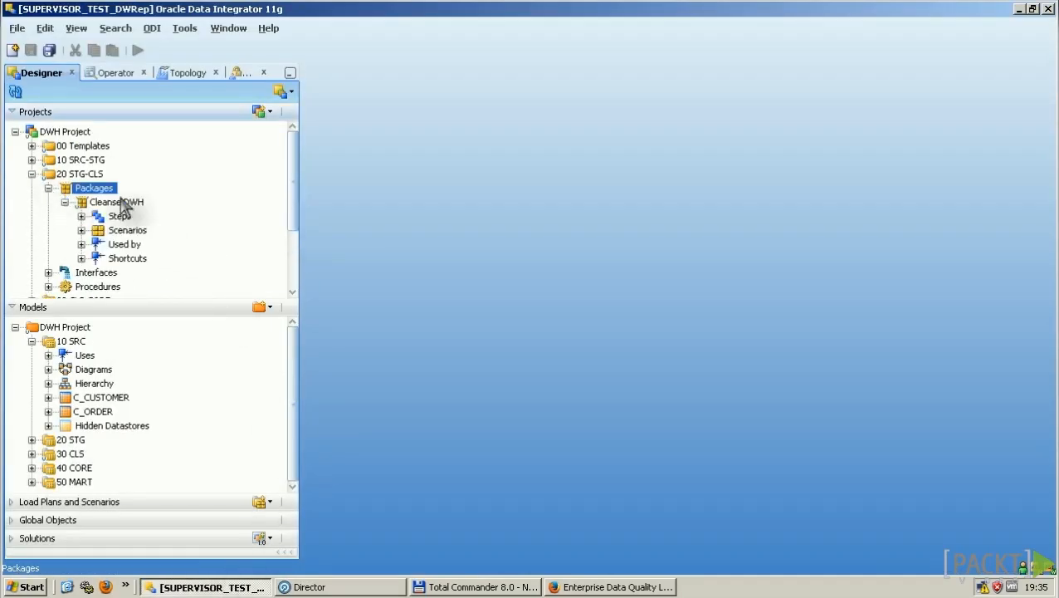
{"action": "double_click", "coordinate": [115, 202]}
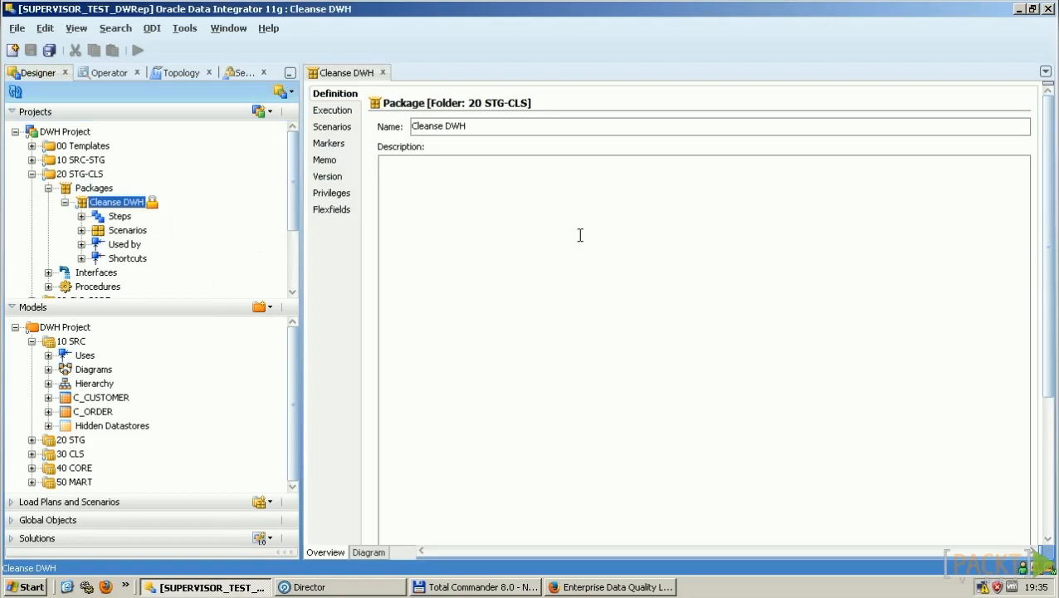
{"action": "left_click", "coordinate": [369, 552]}
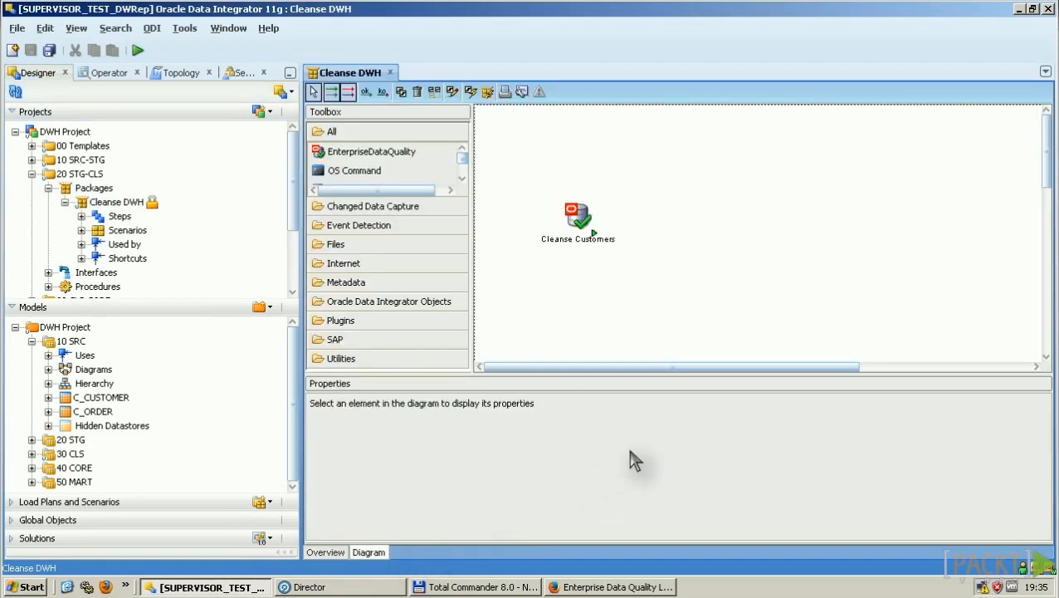
{"action": "mouse_move", "coordinate": [850, 309]}
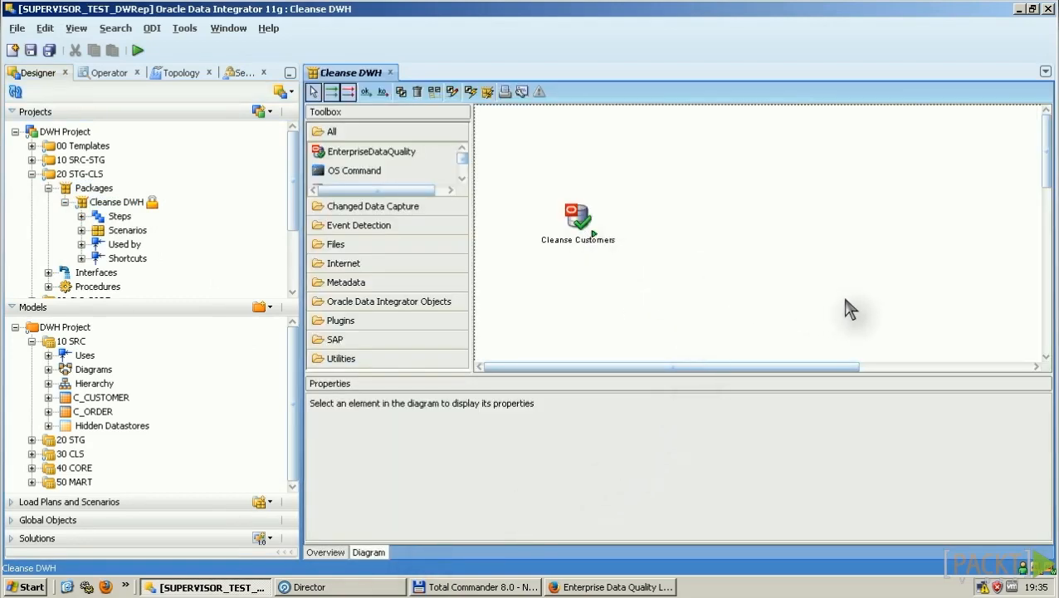
{"action": "left_click", "coordinate": [578, 219]}
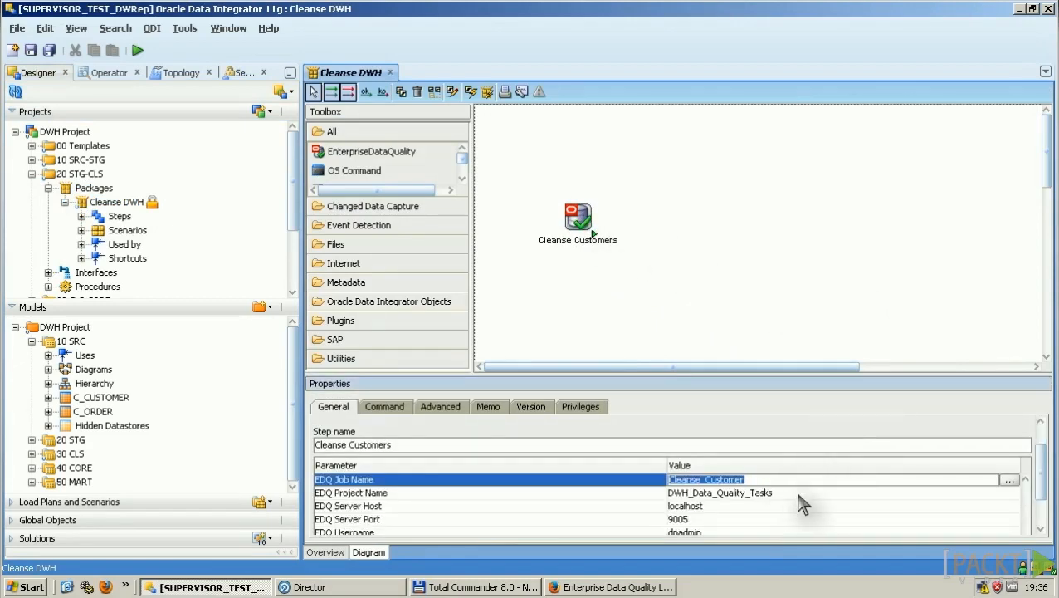
{"action": "left_click", "coordinate": [747, 492]}
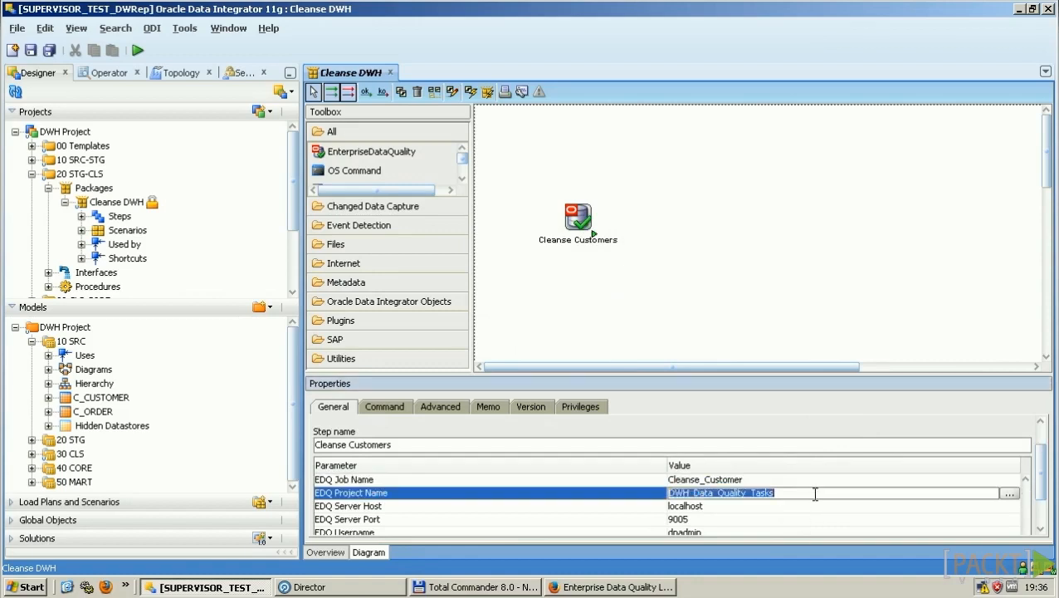
{"action": "mouse_move", "coordinate": [1007, 521]}
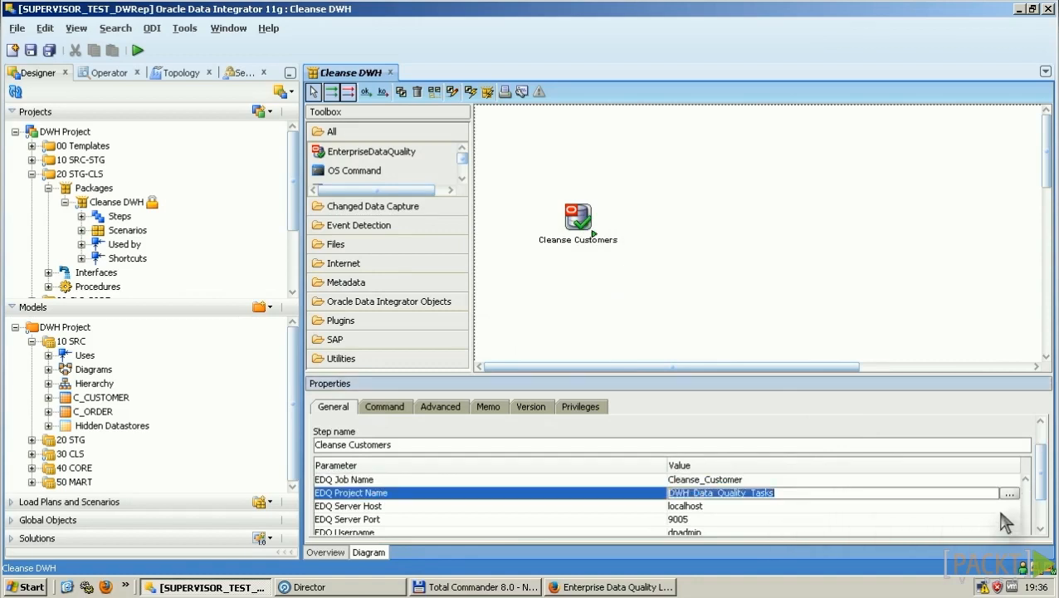
{"action": "scroll", "scroll_direction": "down", "scroll_amount": 3}
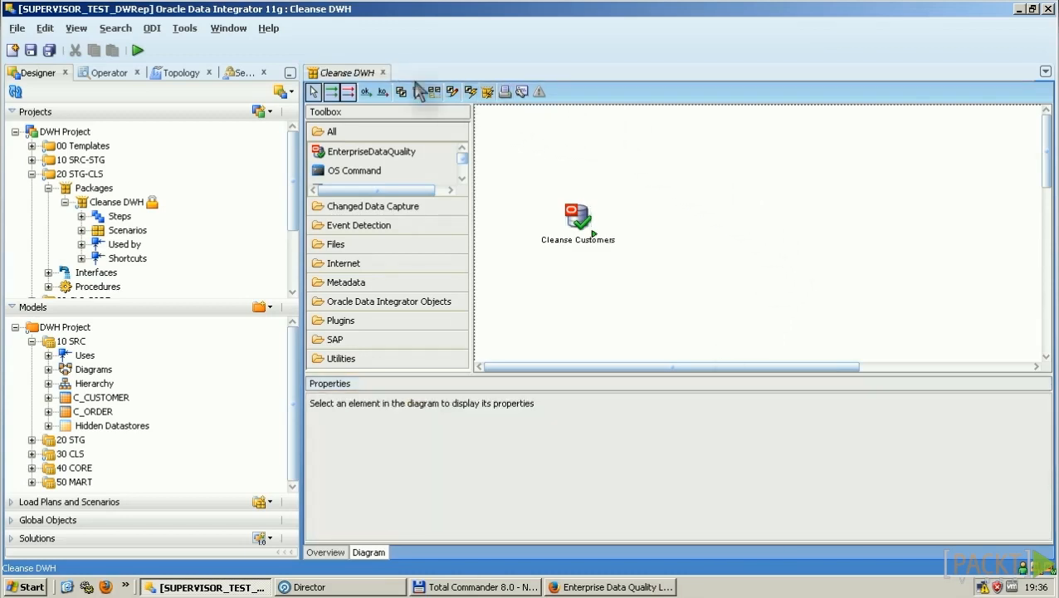
Step: Save and execute Cleanse DWH in the Development context, then view the session task's Done status
{"action": "left_click", "coordinate": [29, 50]}
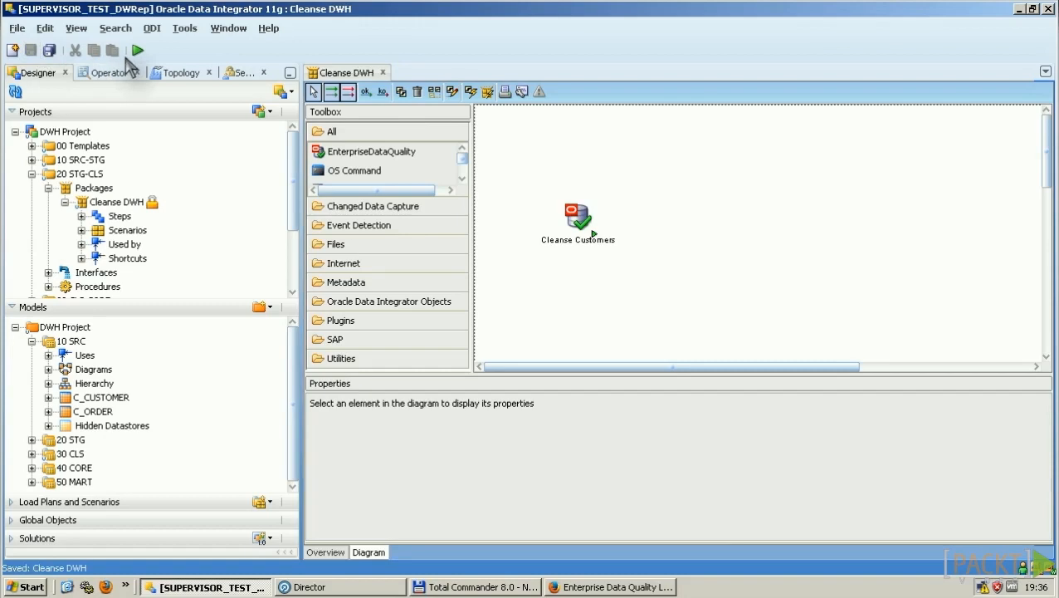
{"action": "left_click", "coordinate": [136, 49]}
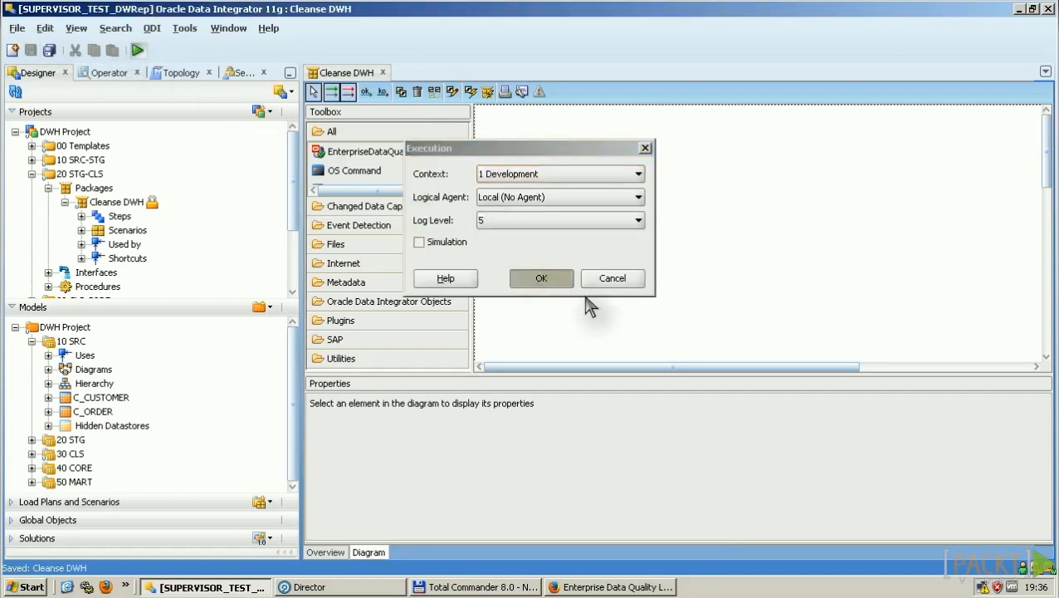
{"action": "left_click", "coordinate": [541, 279]}
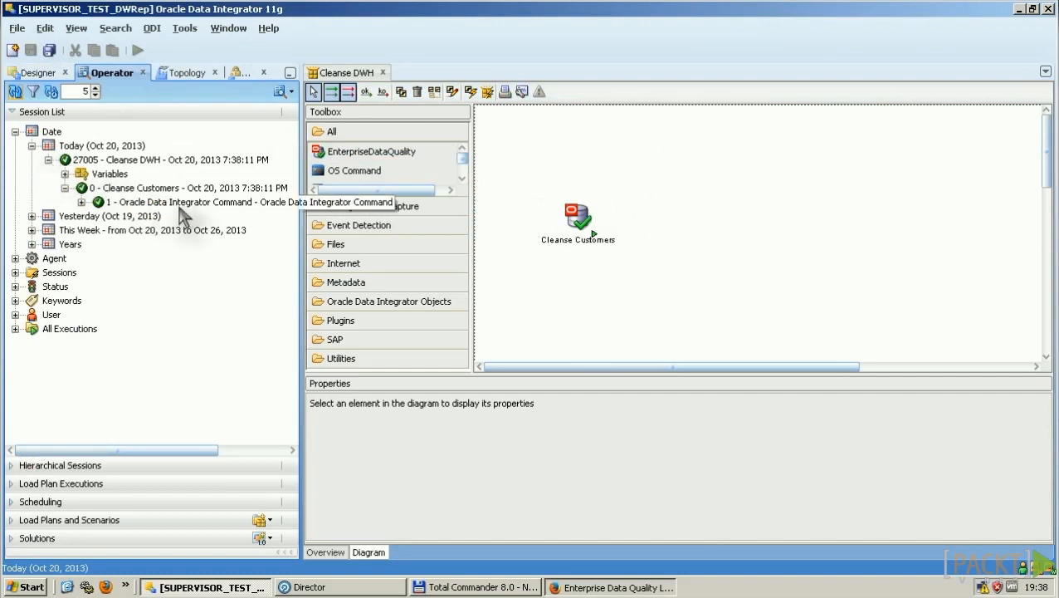
{"action": "double_click", "coordinate": [211, 203]}
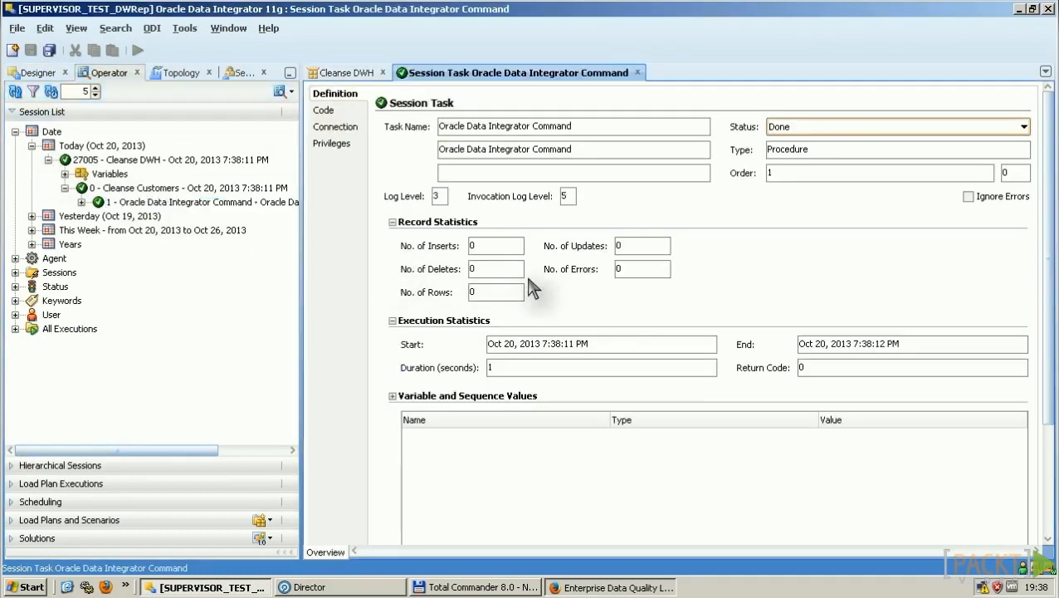